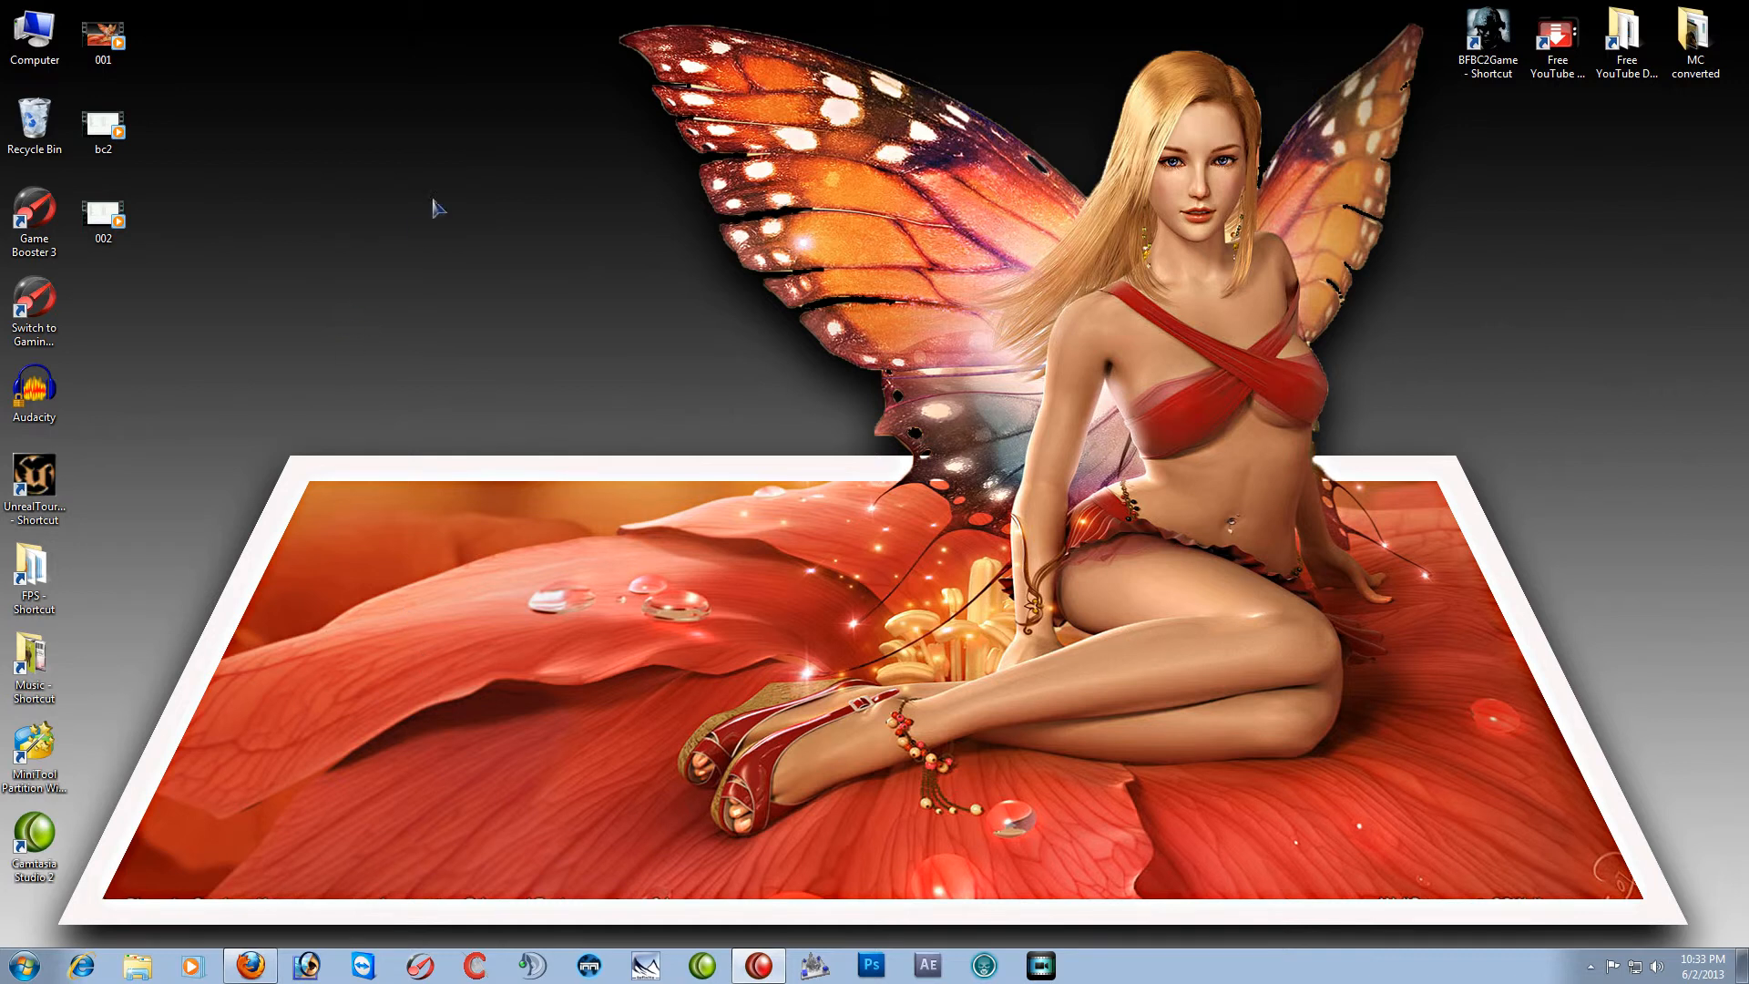
mouse_move(416, 64)
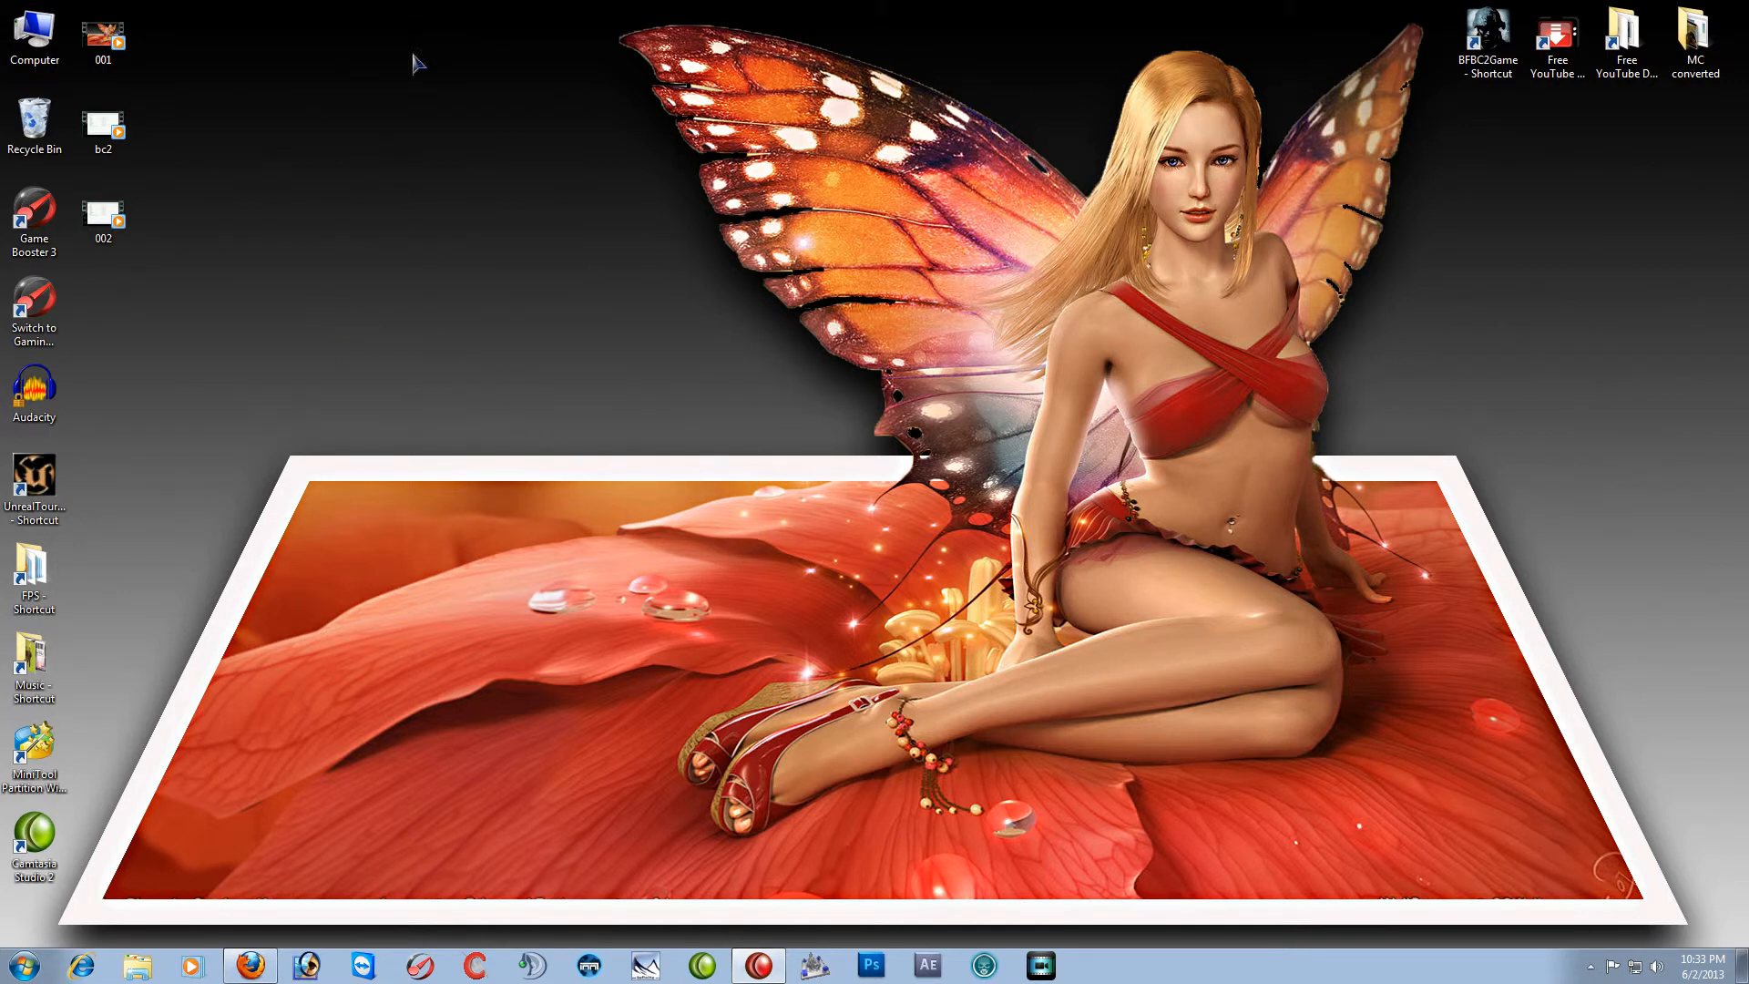
mouse_move(309, 210)
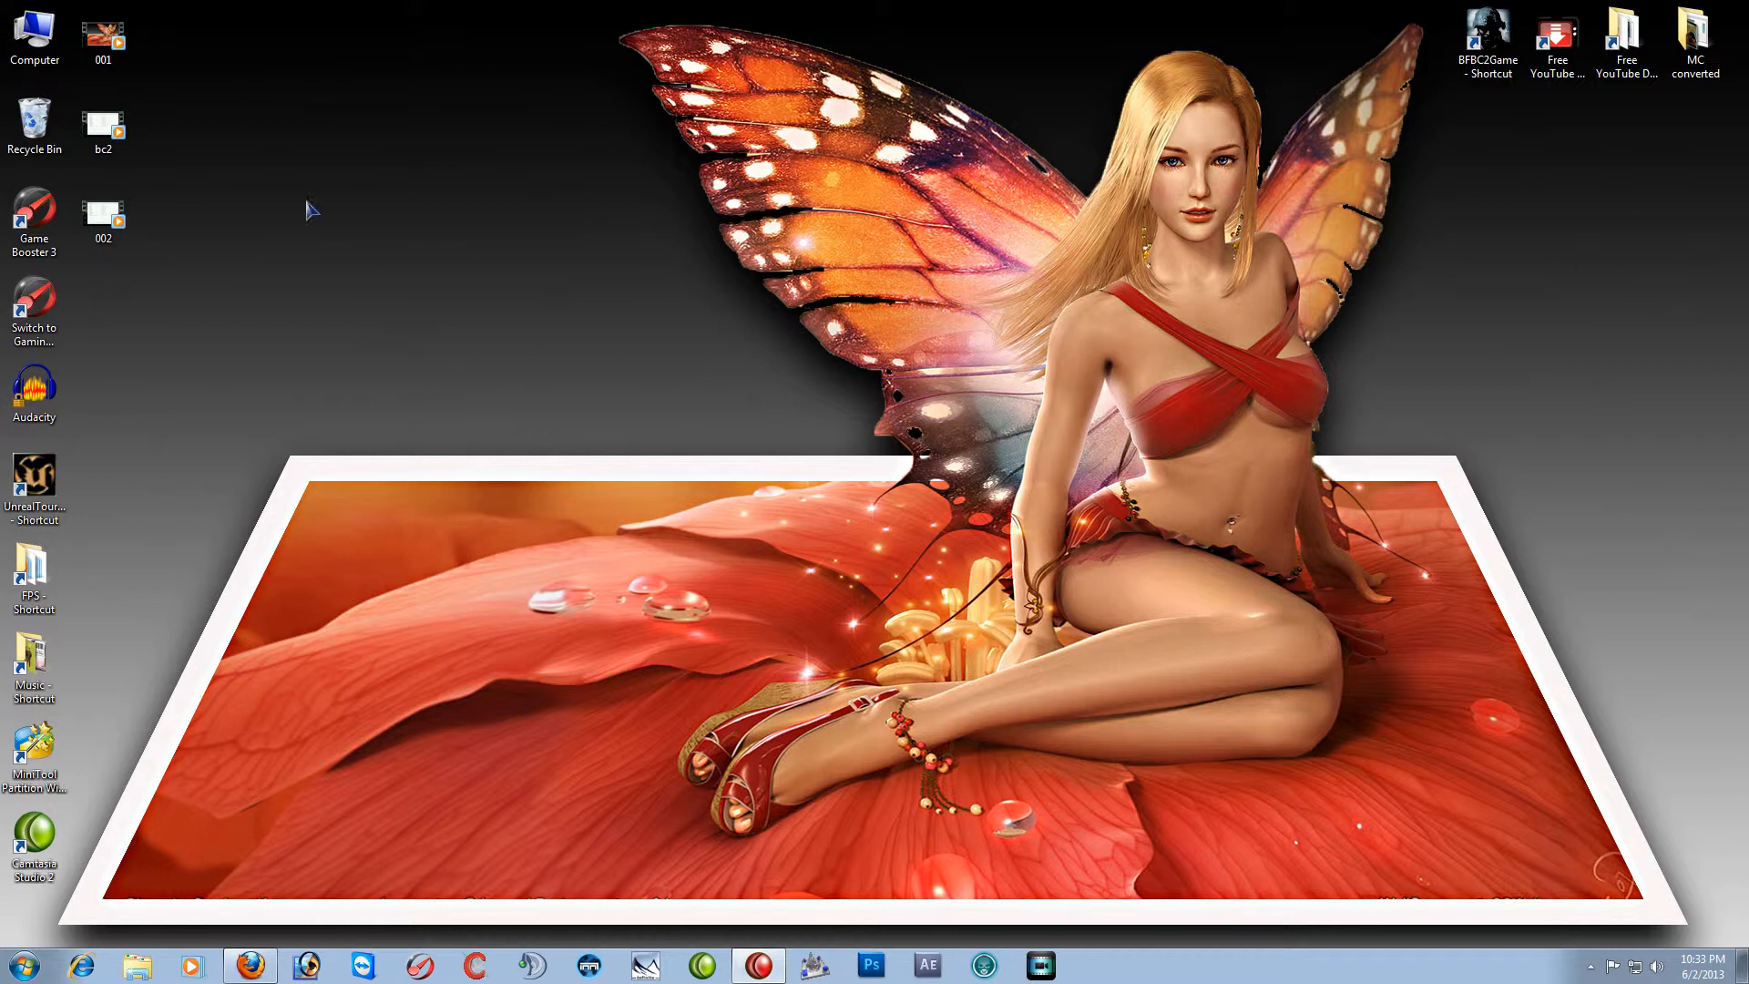
mouse_move(293, 95)
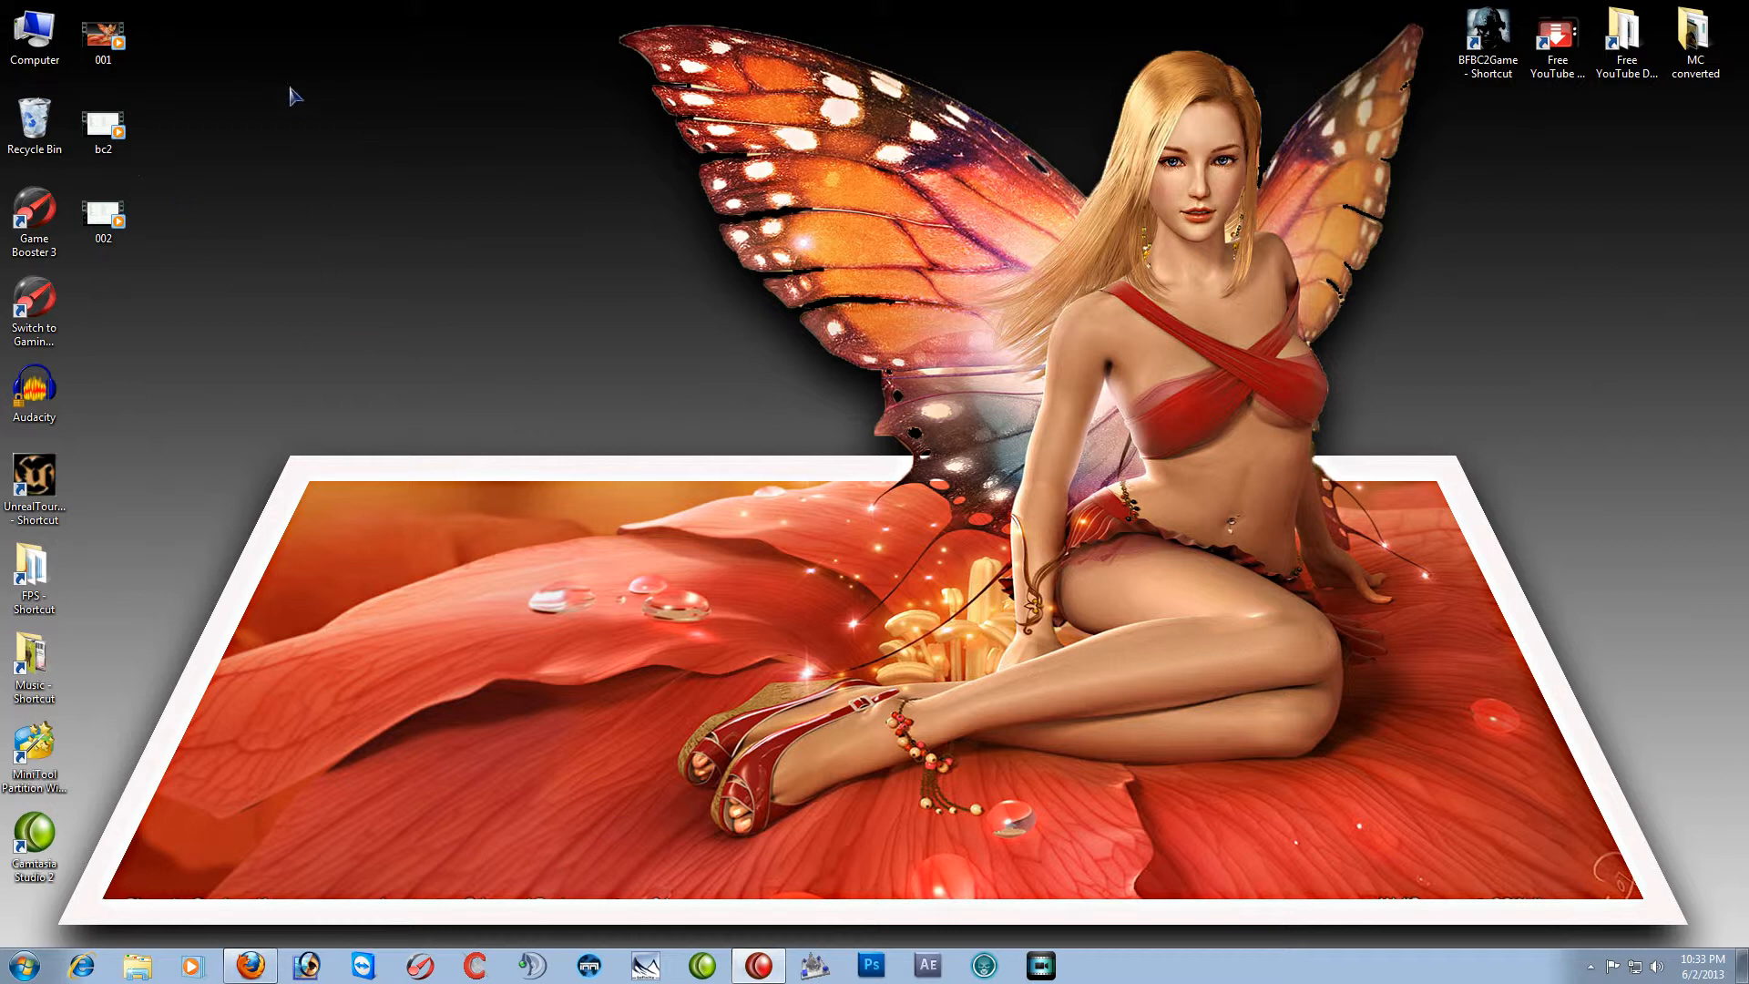
mouse_move(432, 222)
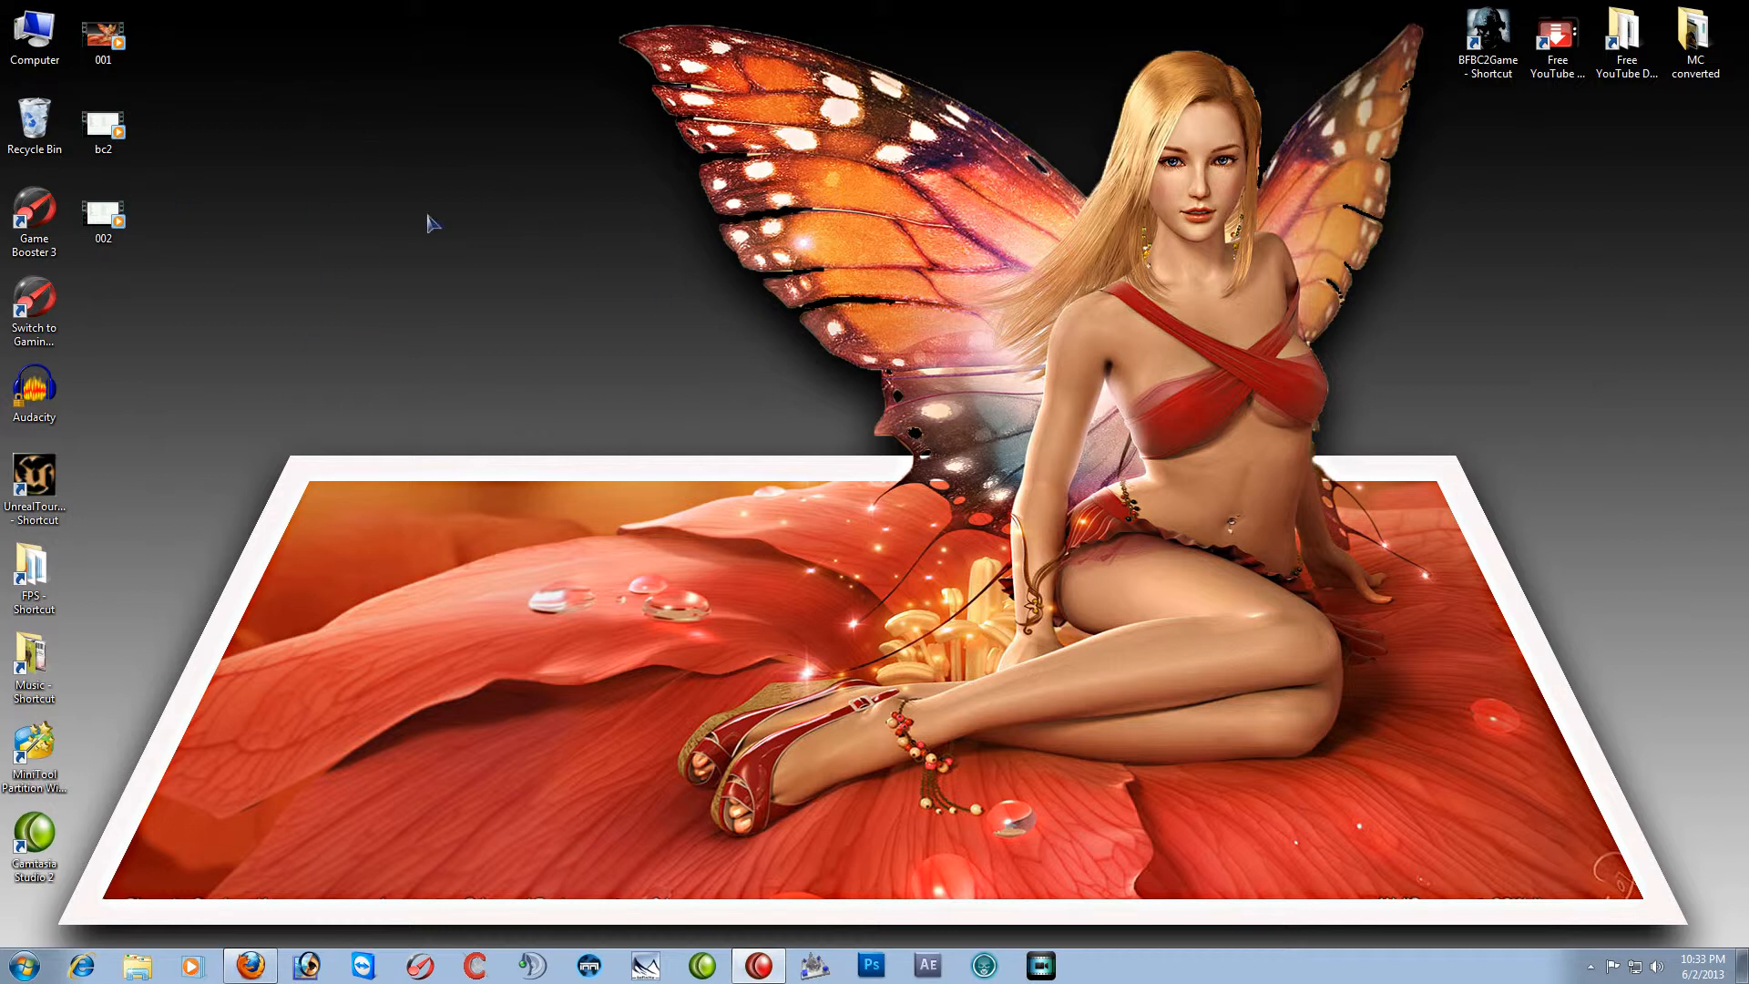
mouse_move(560, 231)
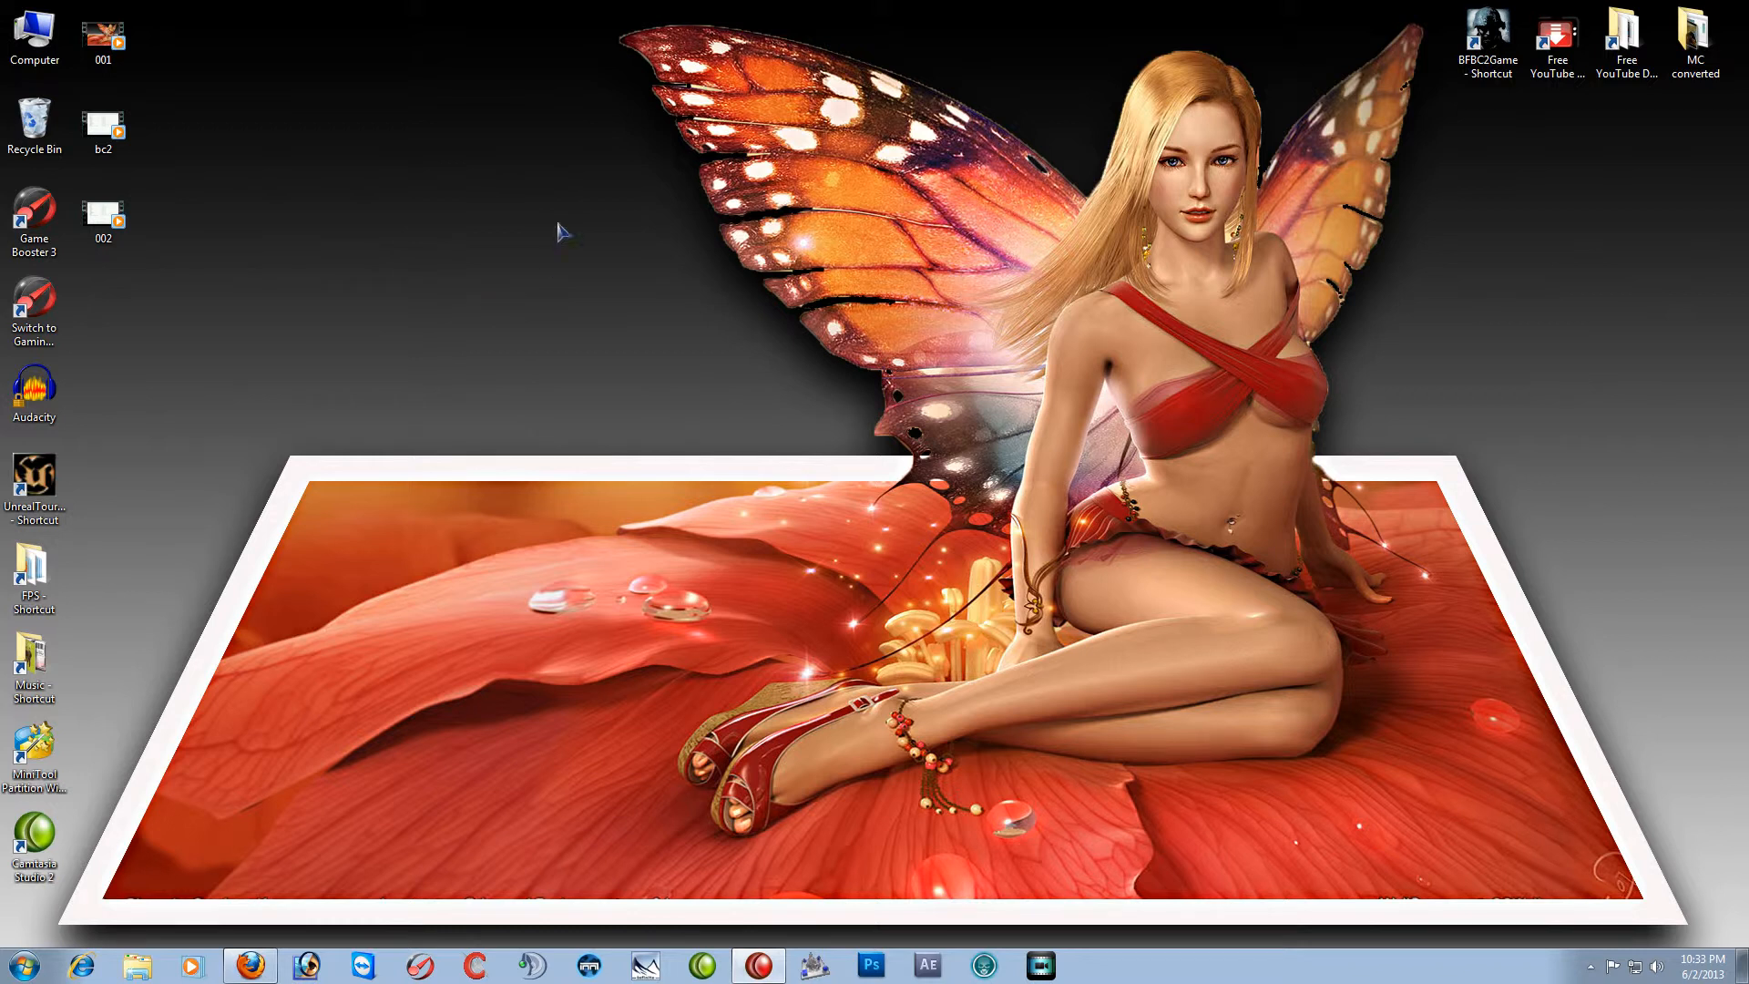
mouse_move(434, 157)
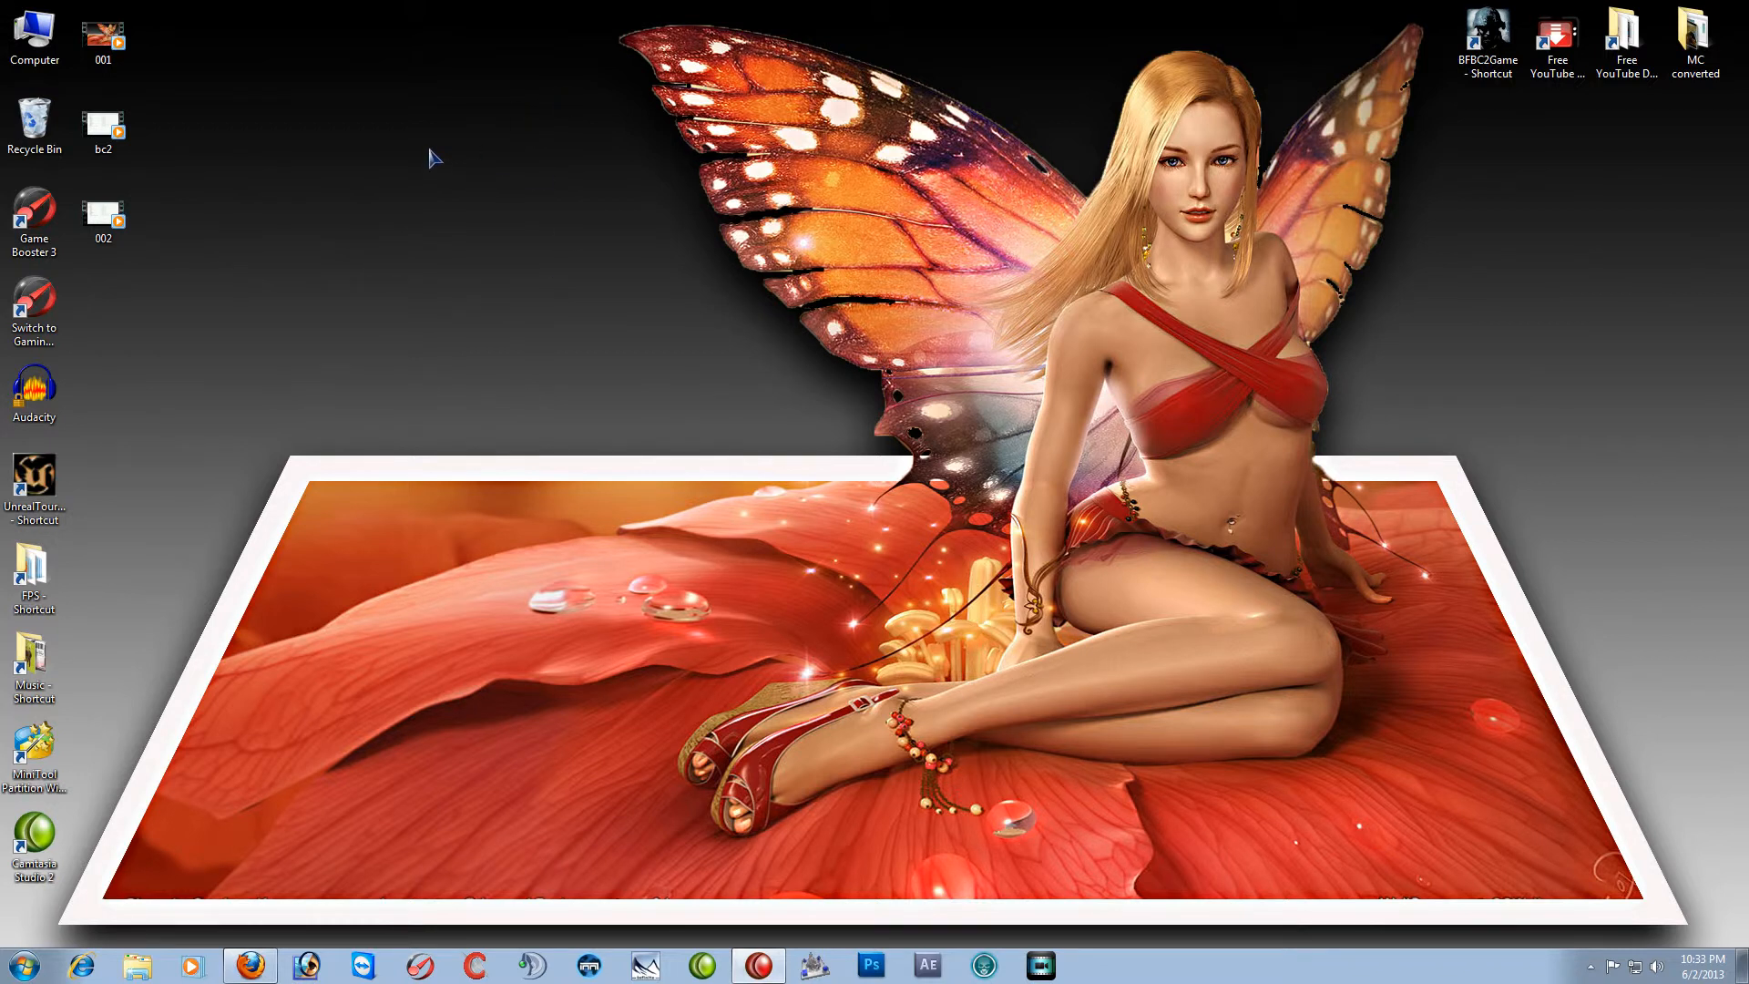
mouse_move(632, 87)
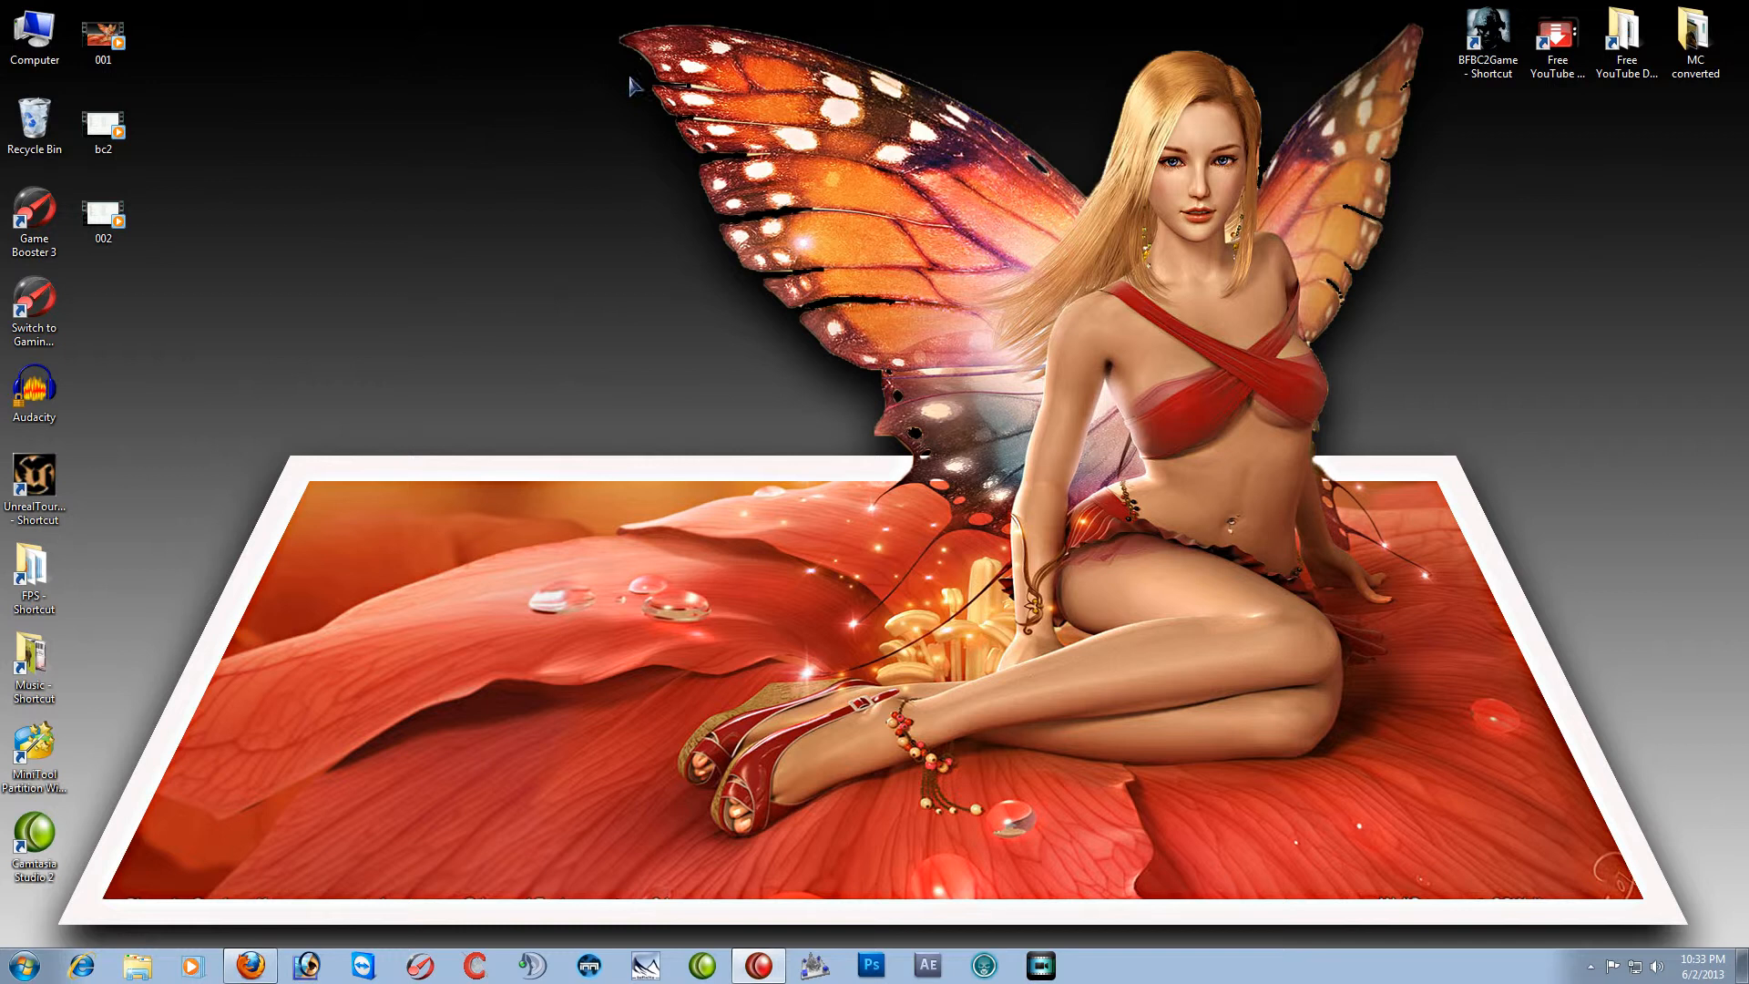
mouse_move(541, 266)
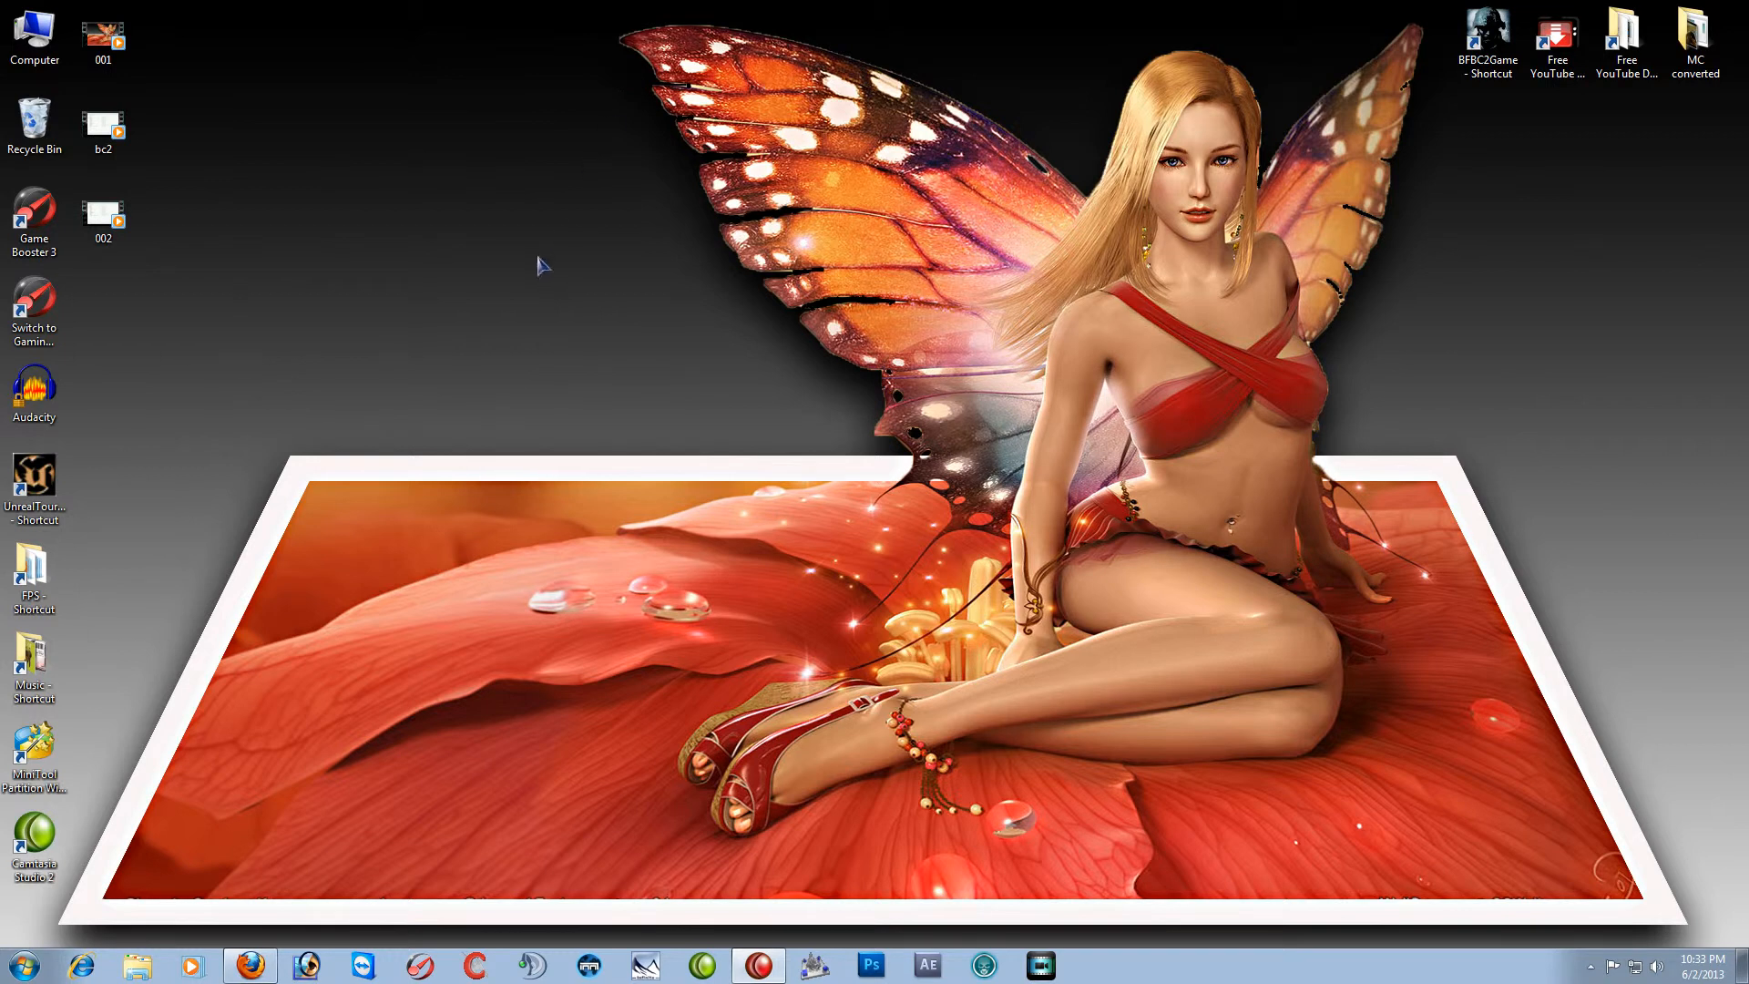
mouse_move(504, 252)
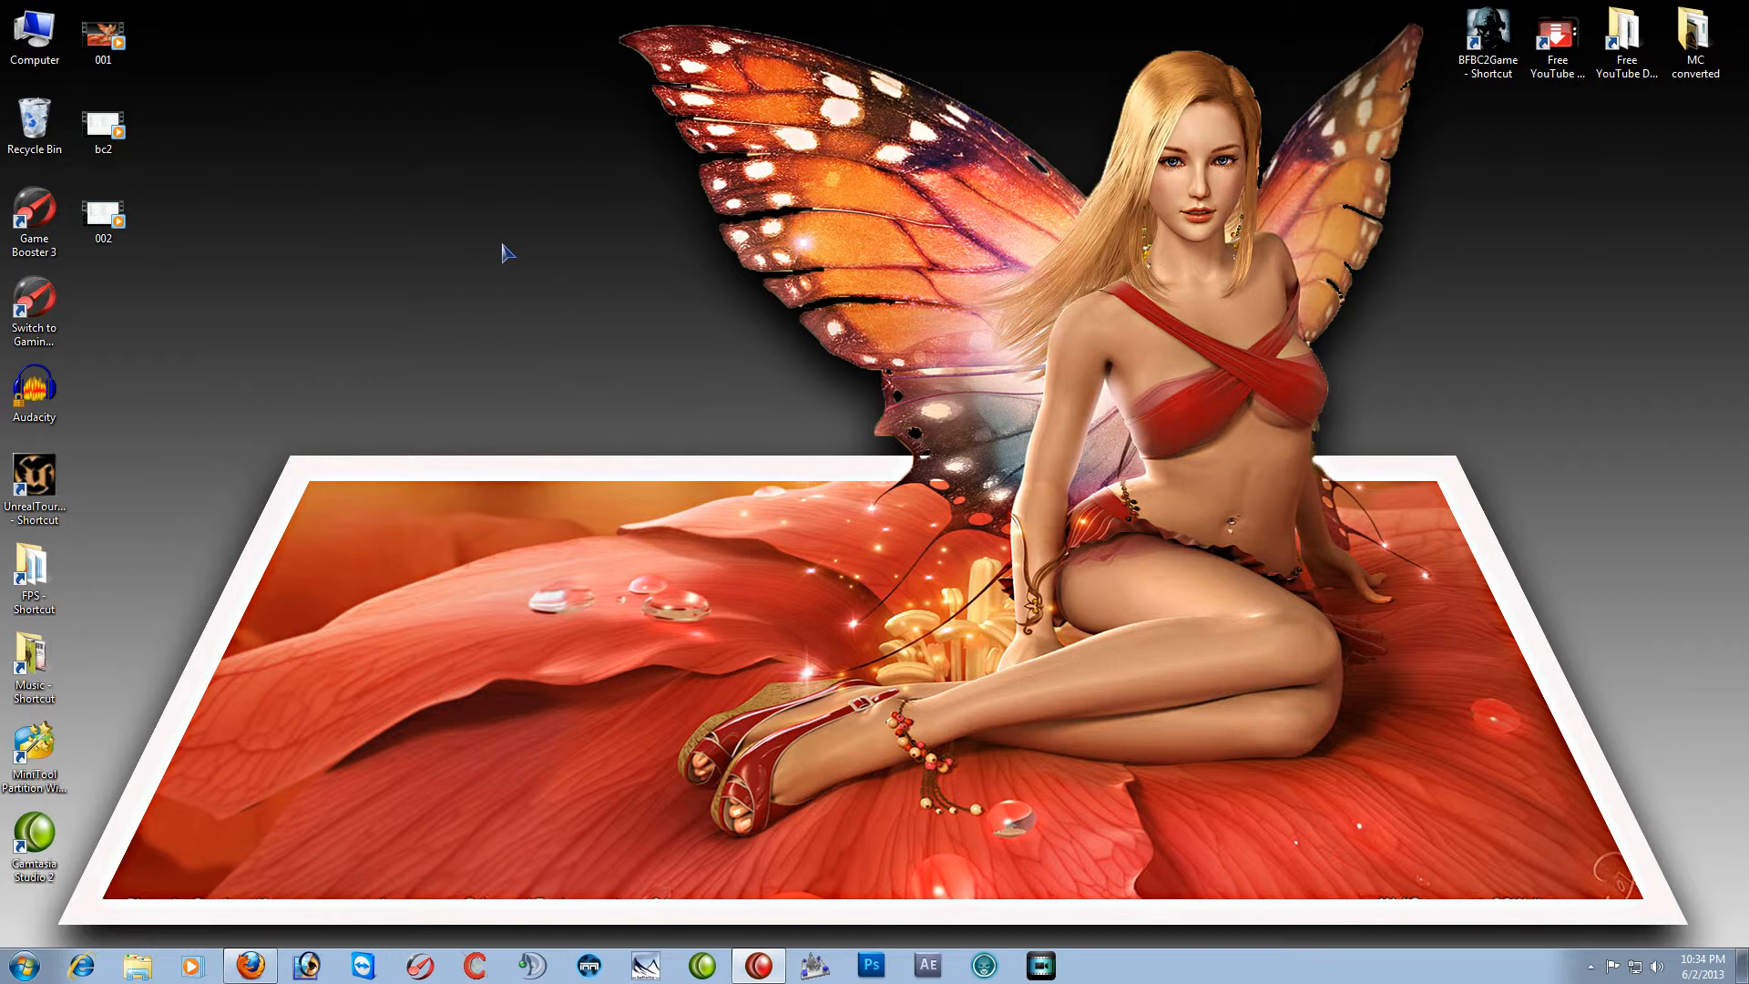
mouse_move(516, 212)
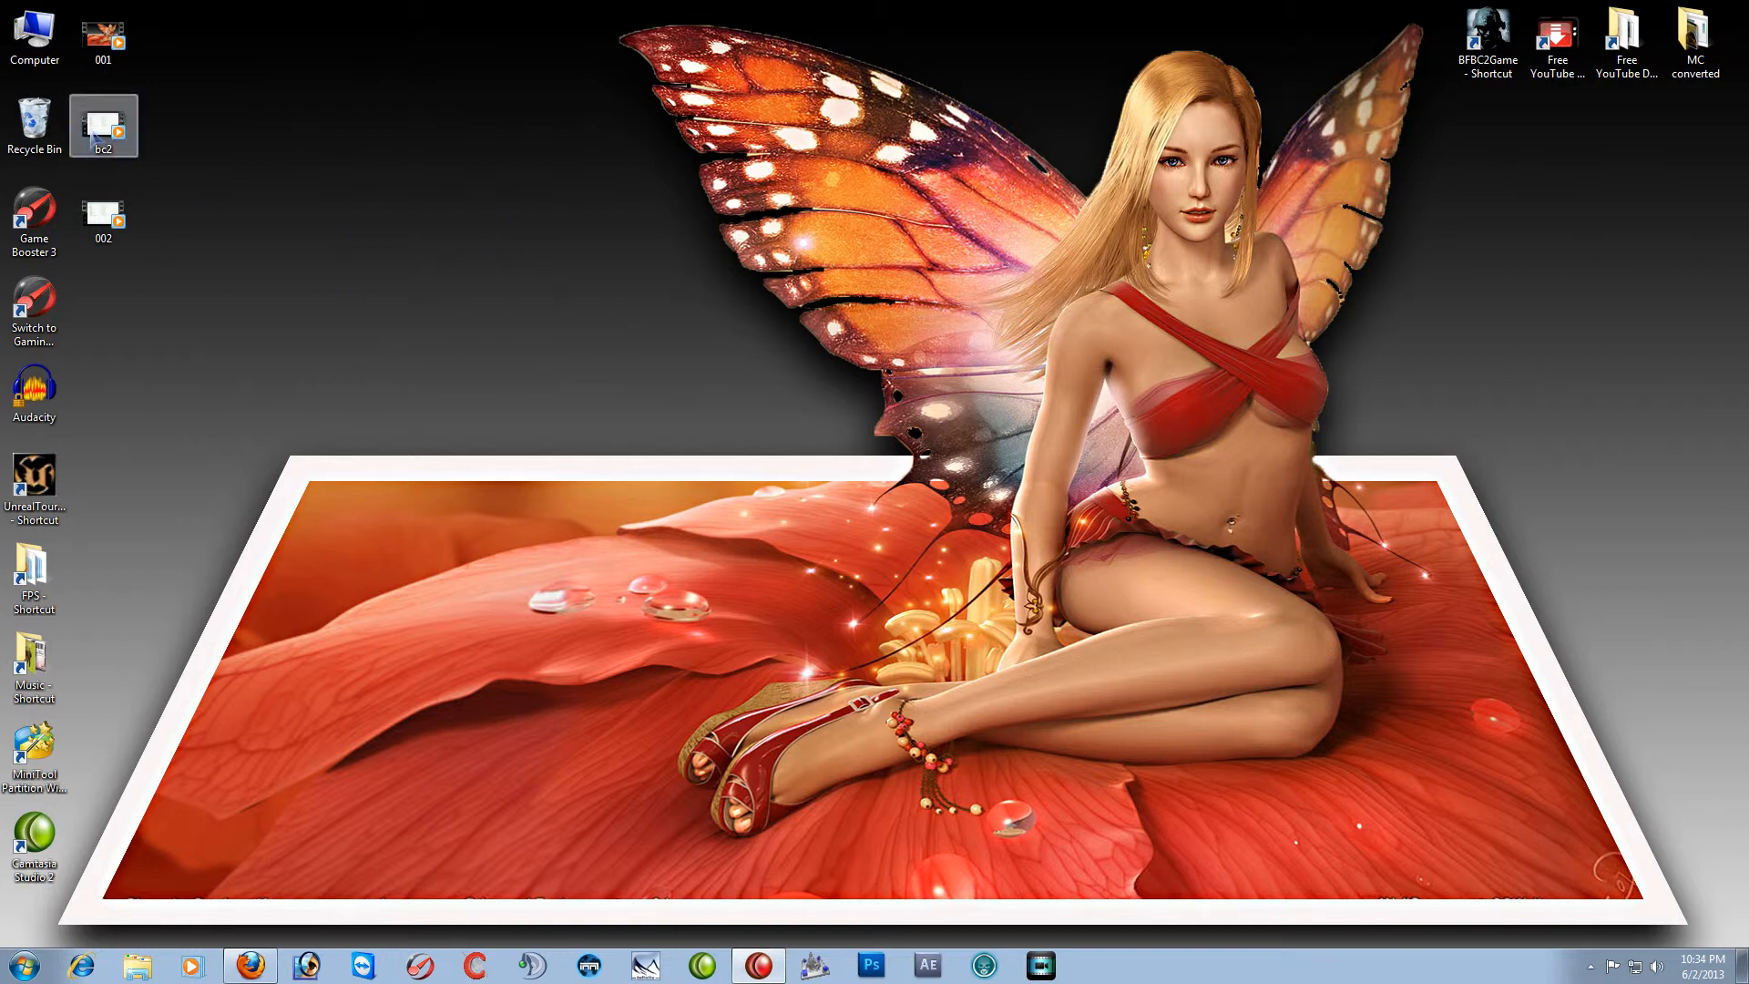
Open the settings file inside the BFBC2 folder via the bc2 documents shortcut
double_click(33, 33)
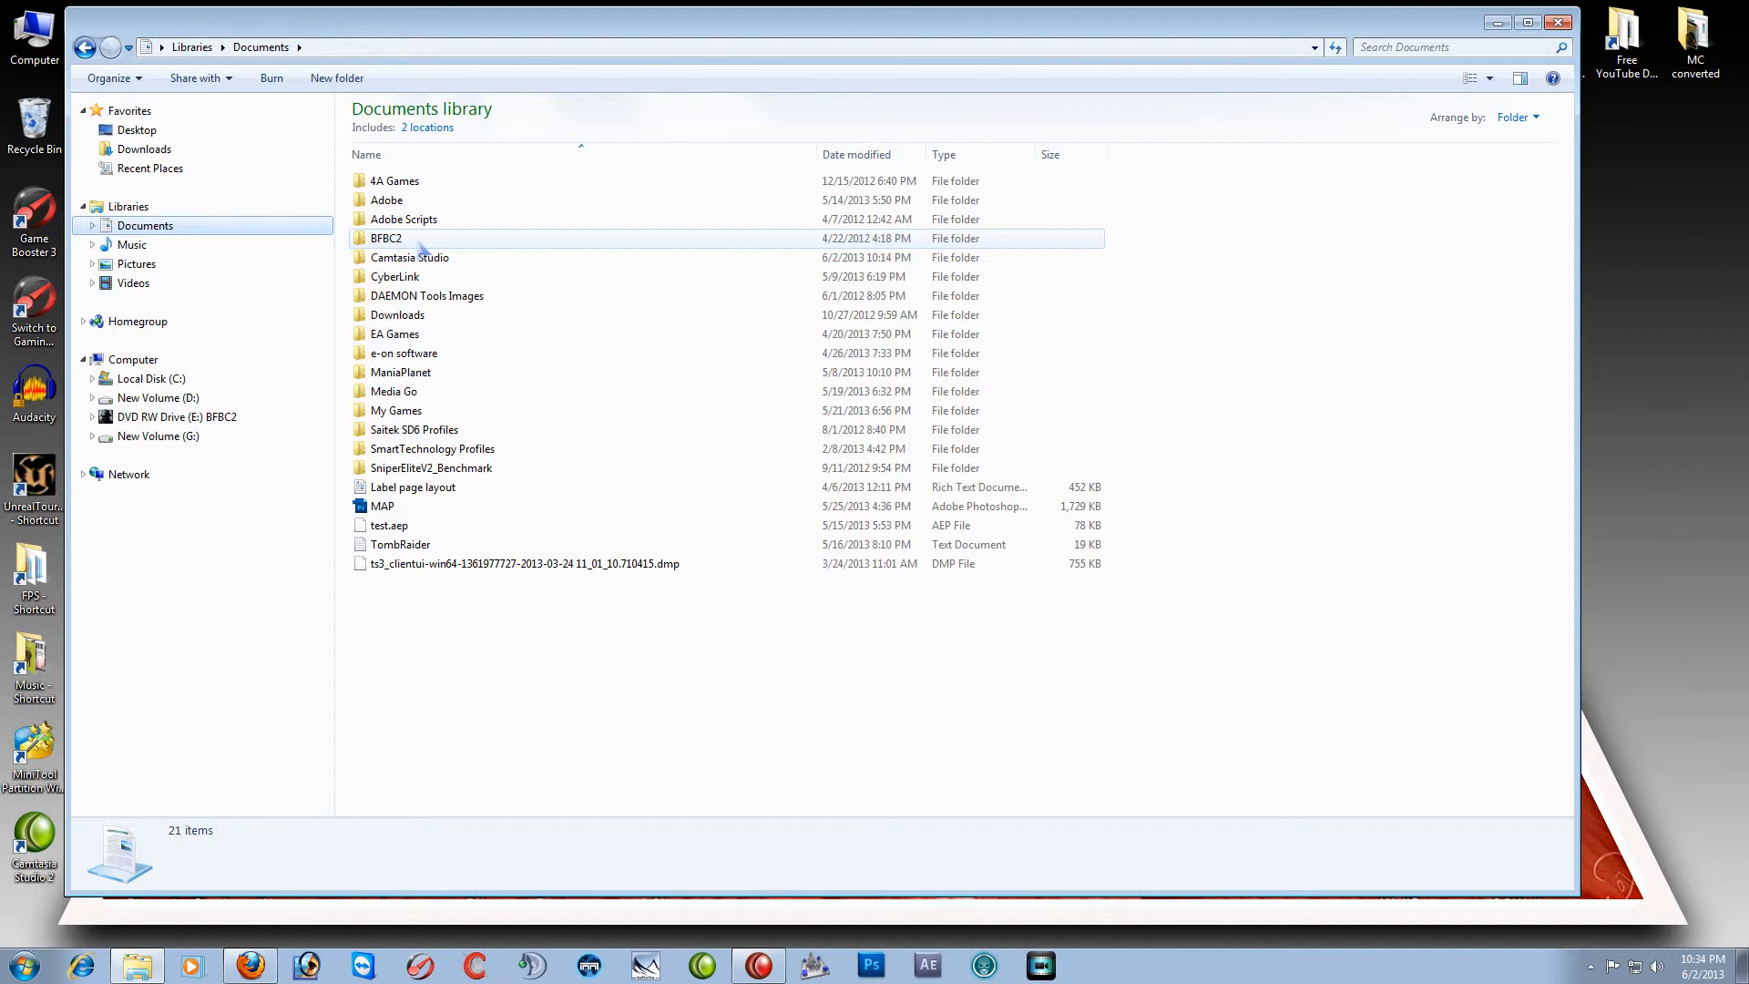
double_click(386, 236)
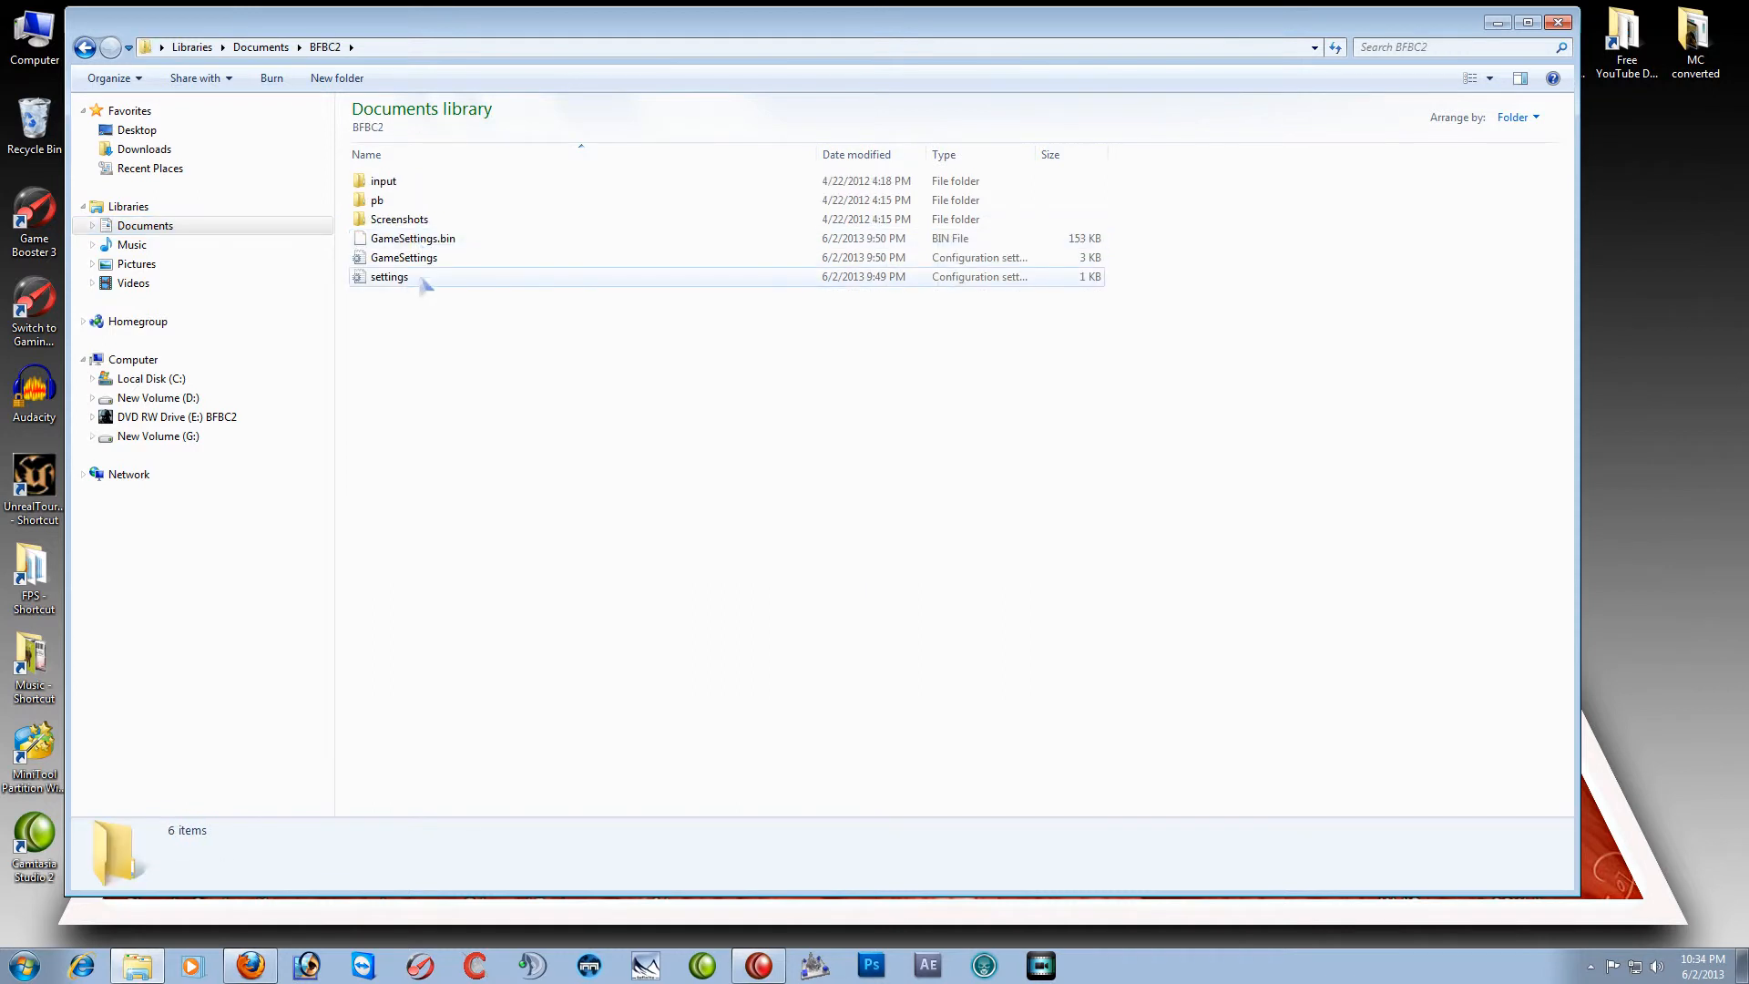
double_click(388, 275)
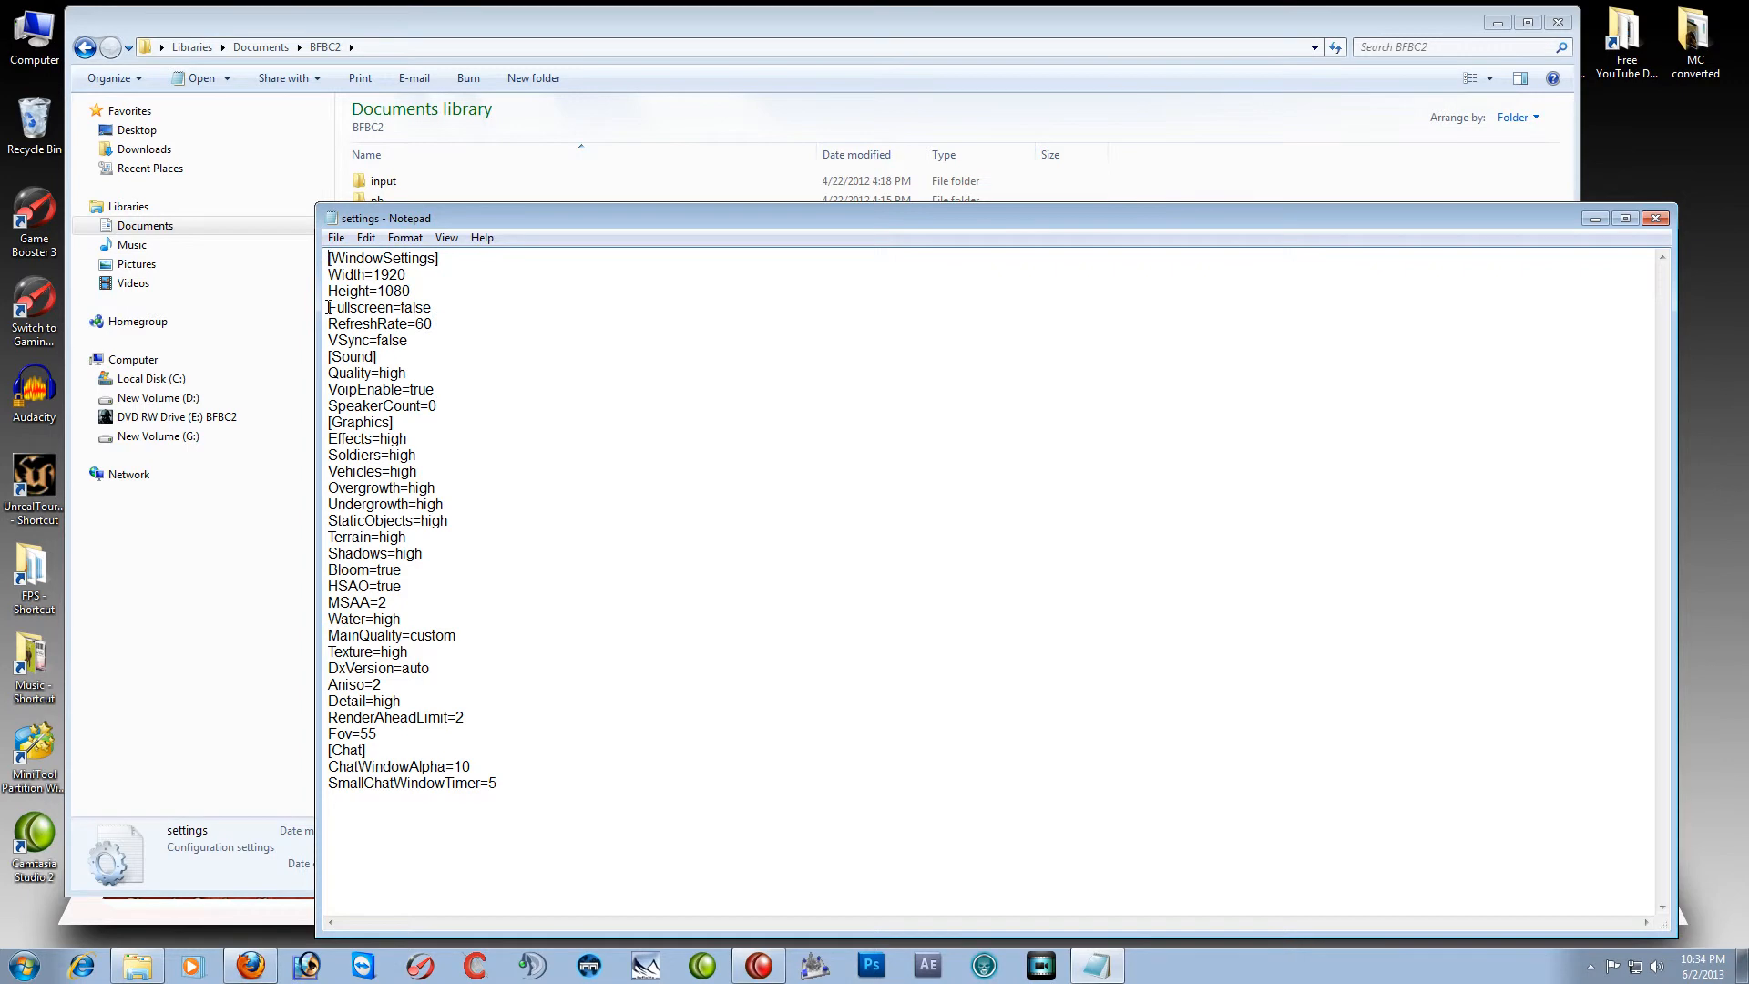
Confirm the Fullscreen value reads false, then close Notepad and Explorer
double_click(379, 306)
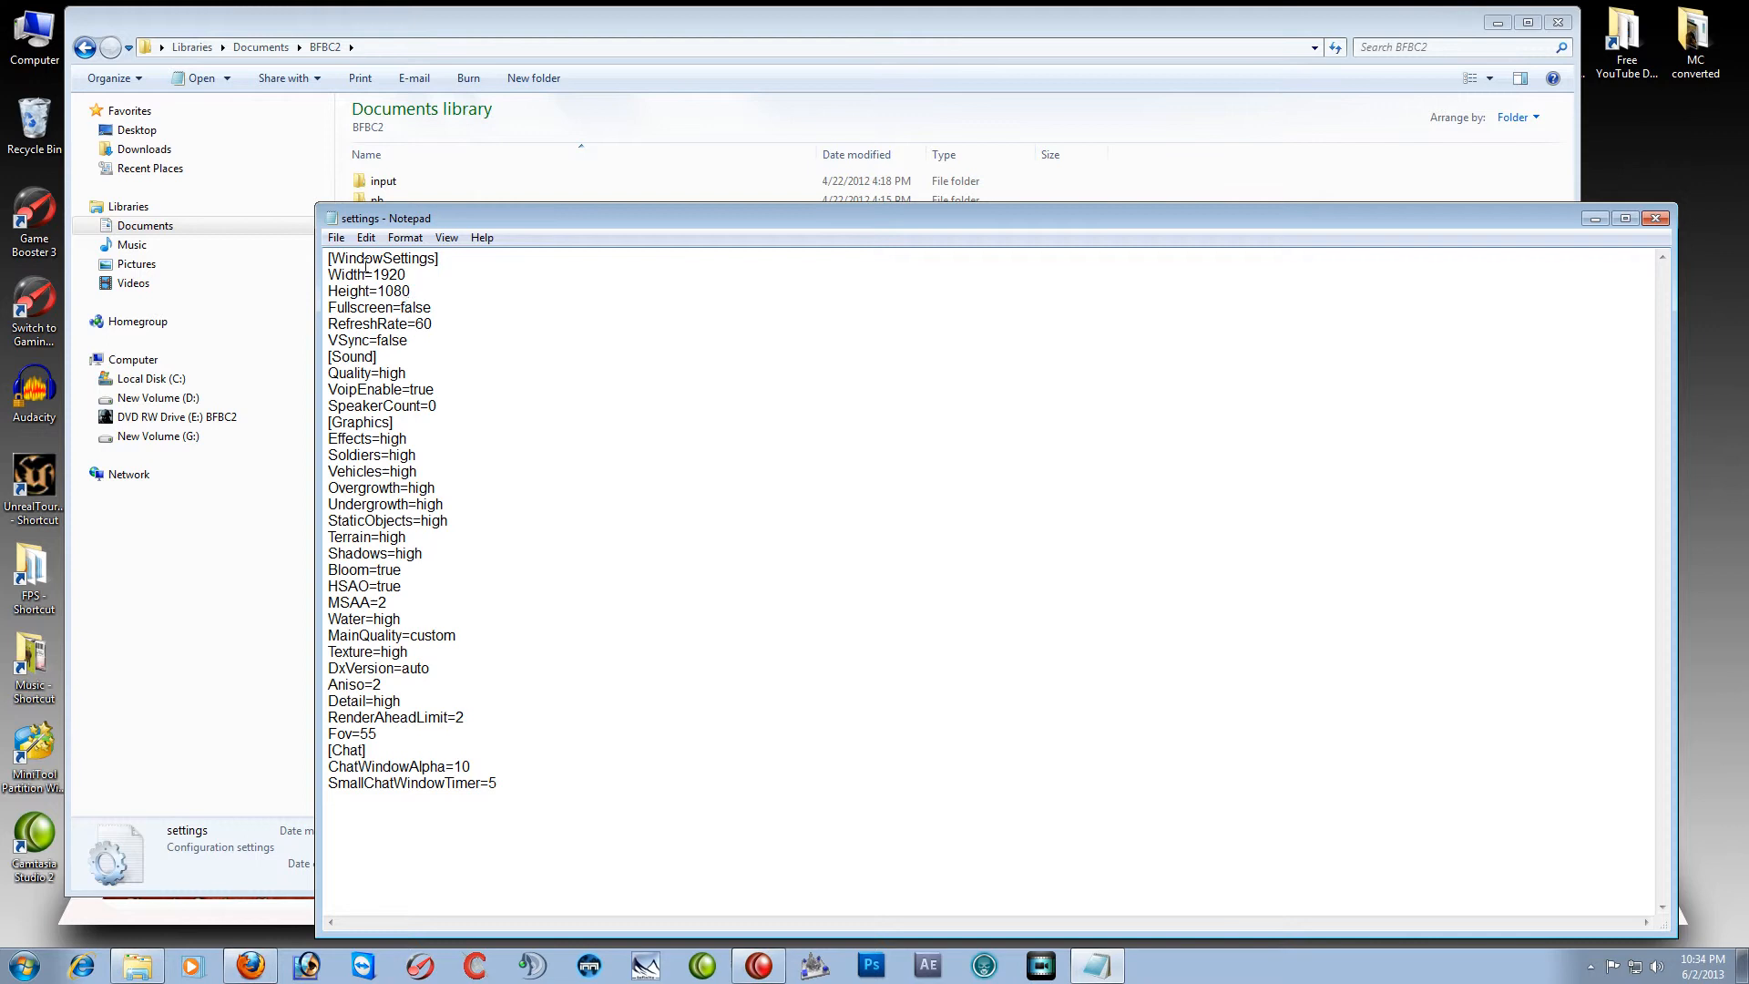
left_click(335, 237)
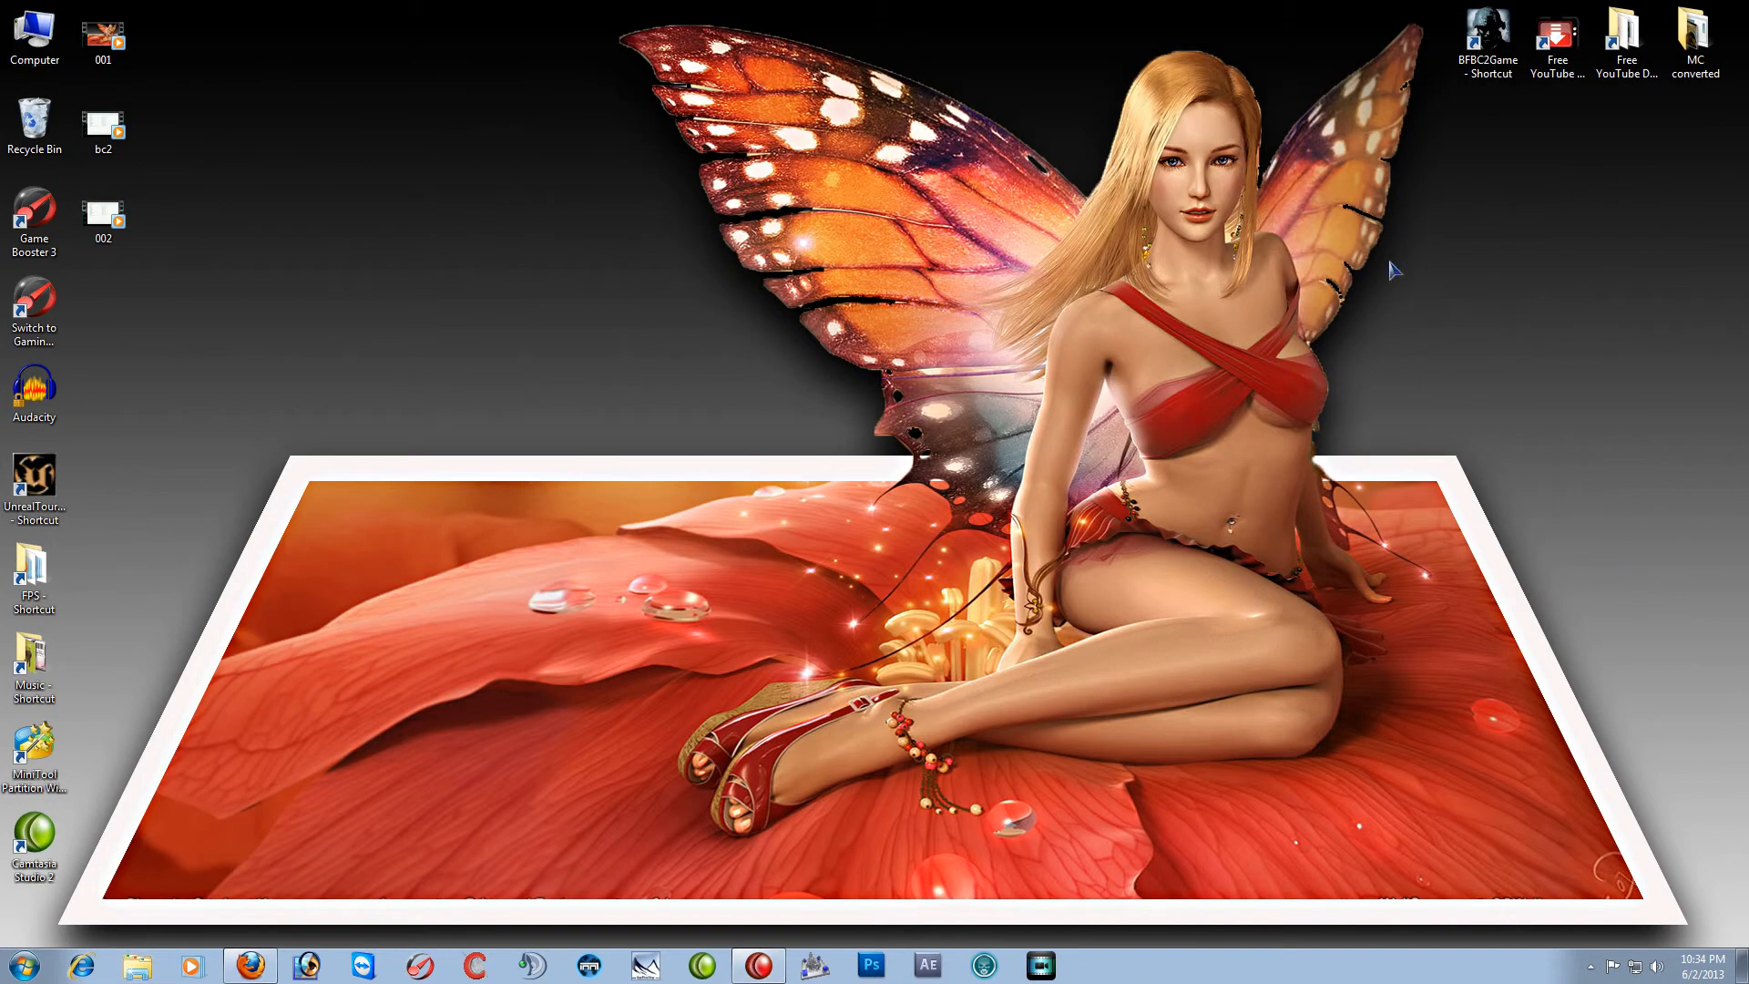
left_click(1487, 38)
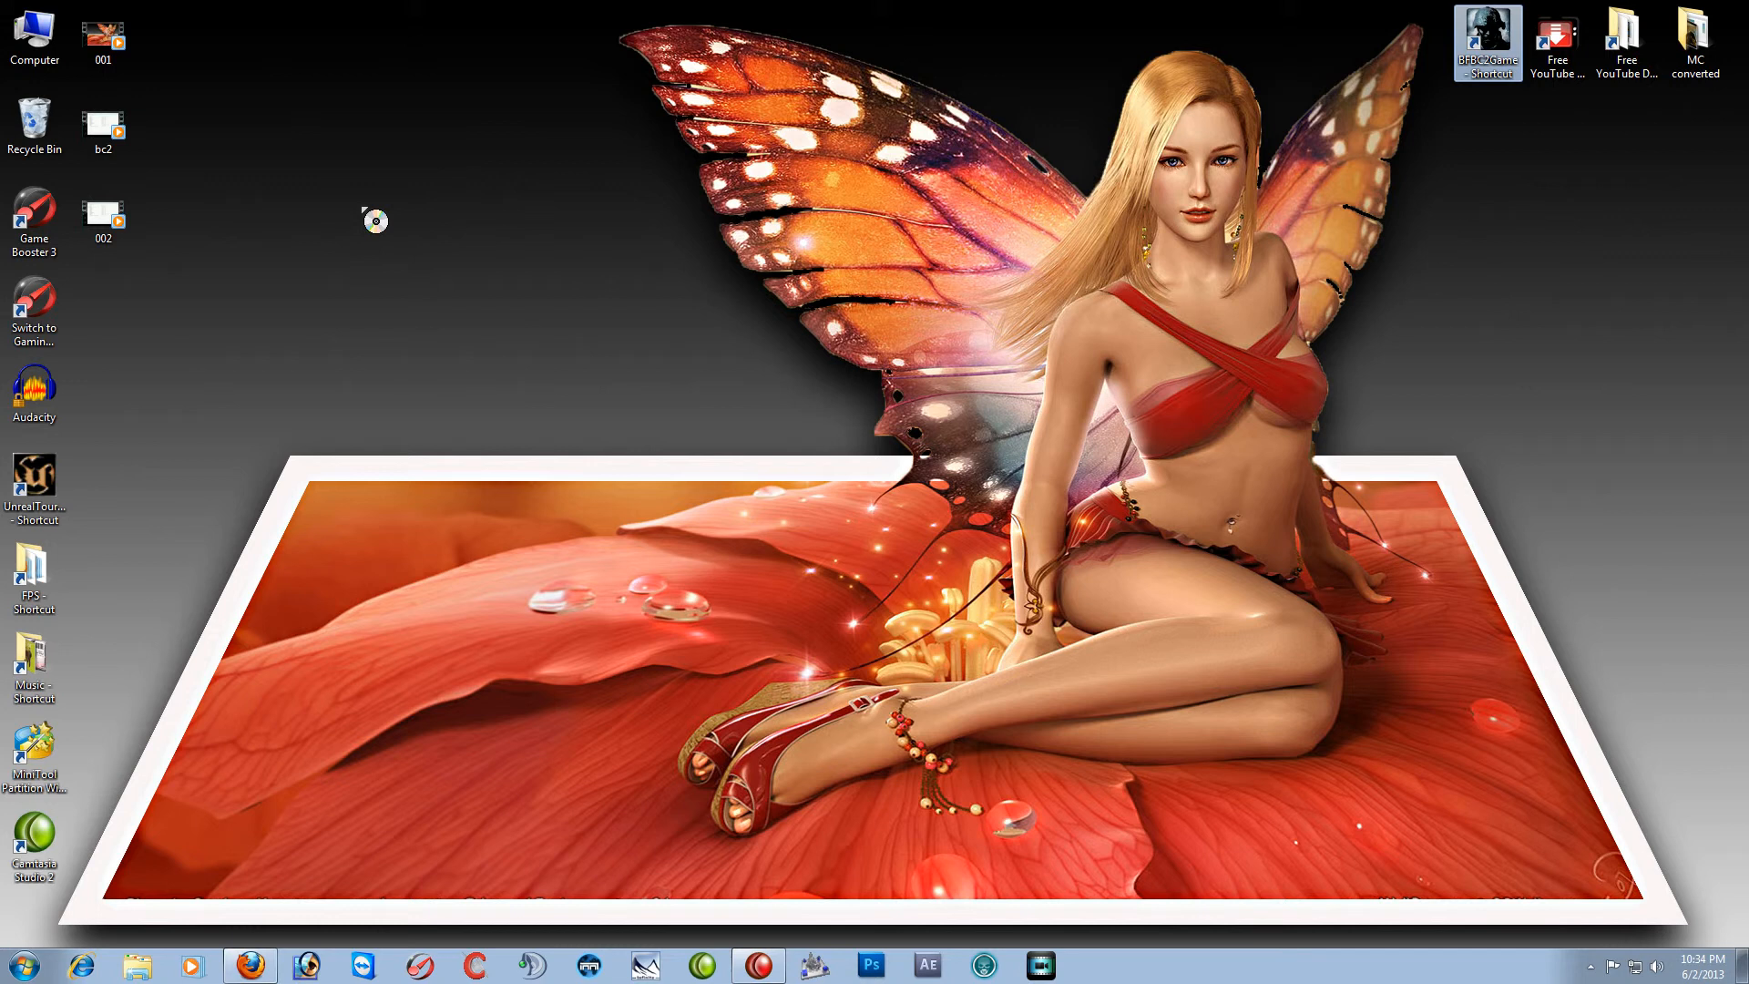
mouse_move(312, 89)
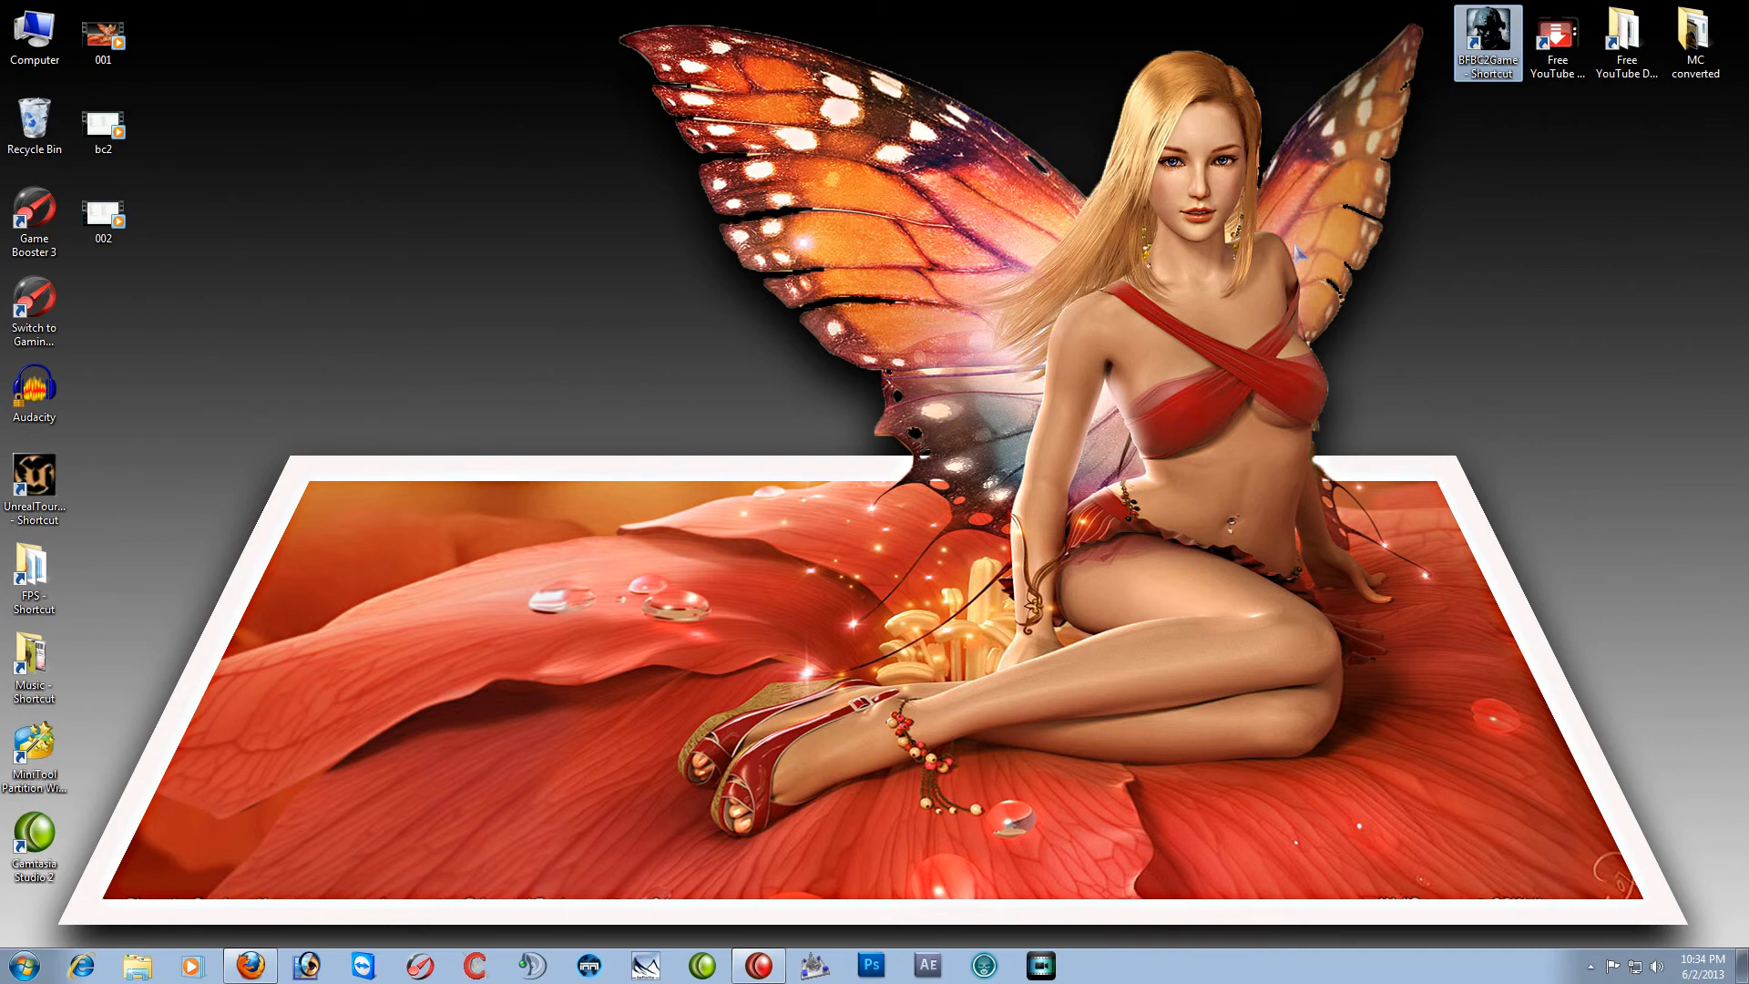
Launch Battlefield: Bad Company 2 from the BFBC2Game shortcut in windowed mode
double_click(1487, 36)
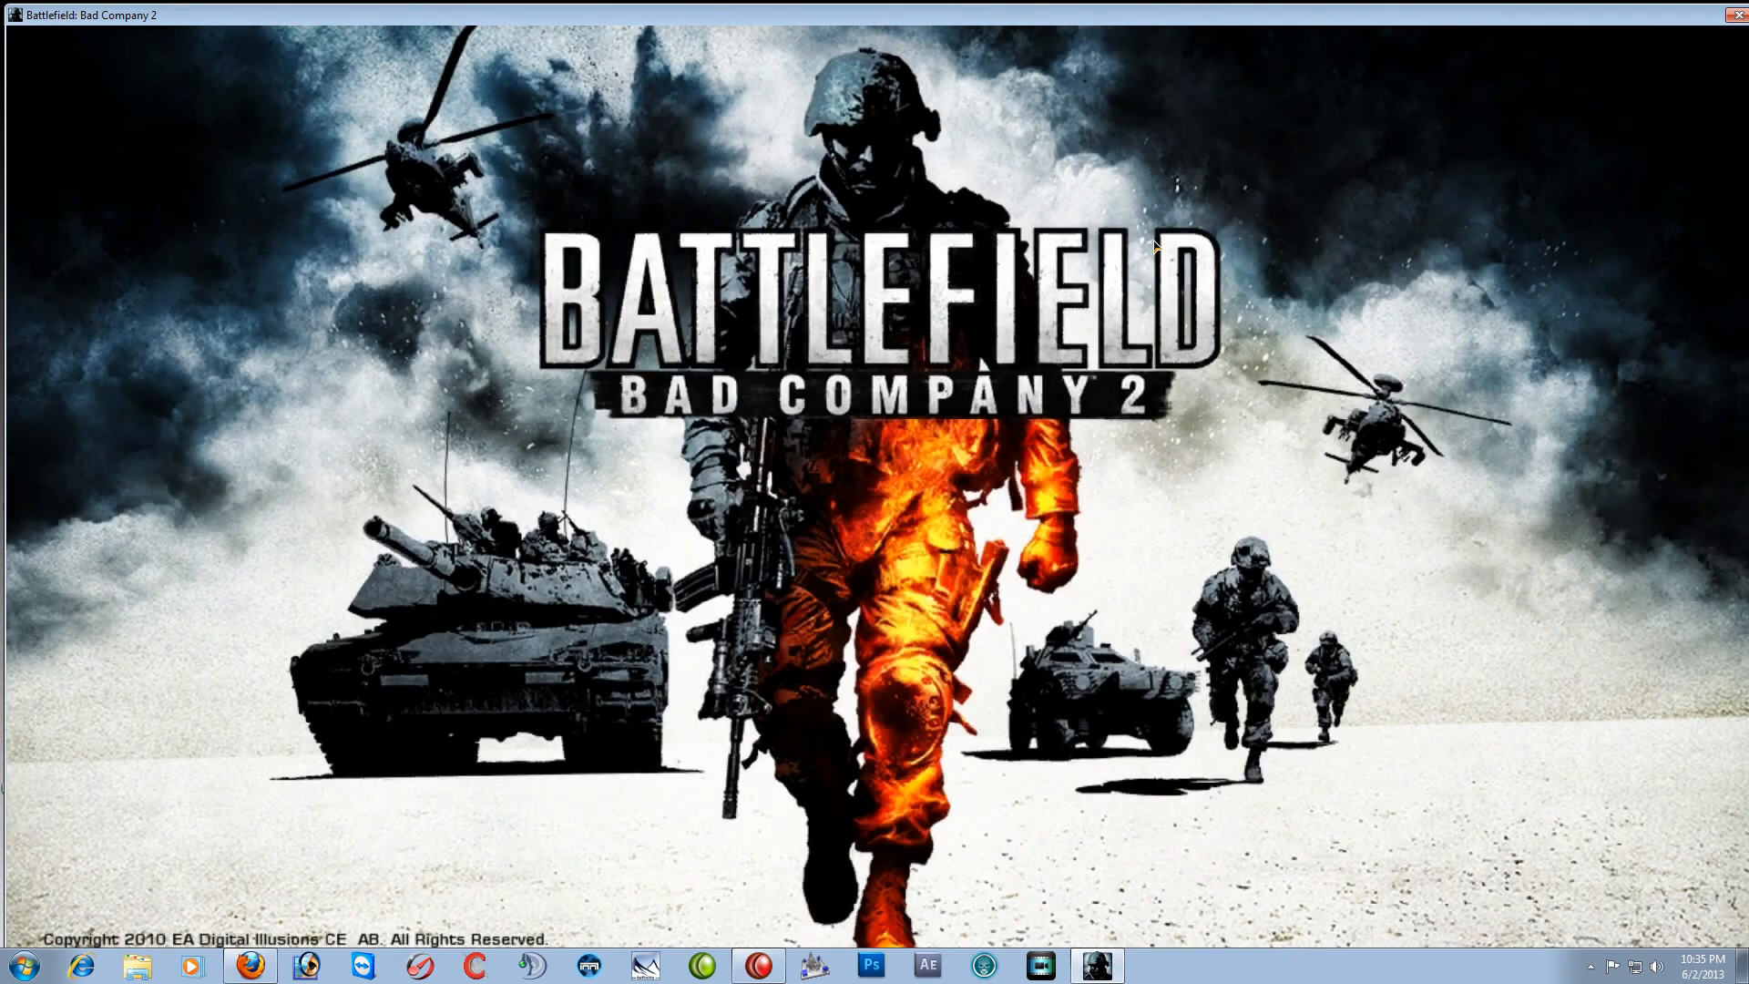
mouse_move(986, 404)
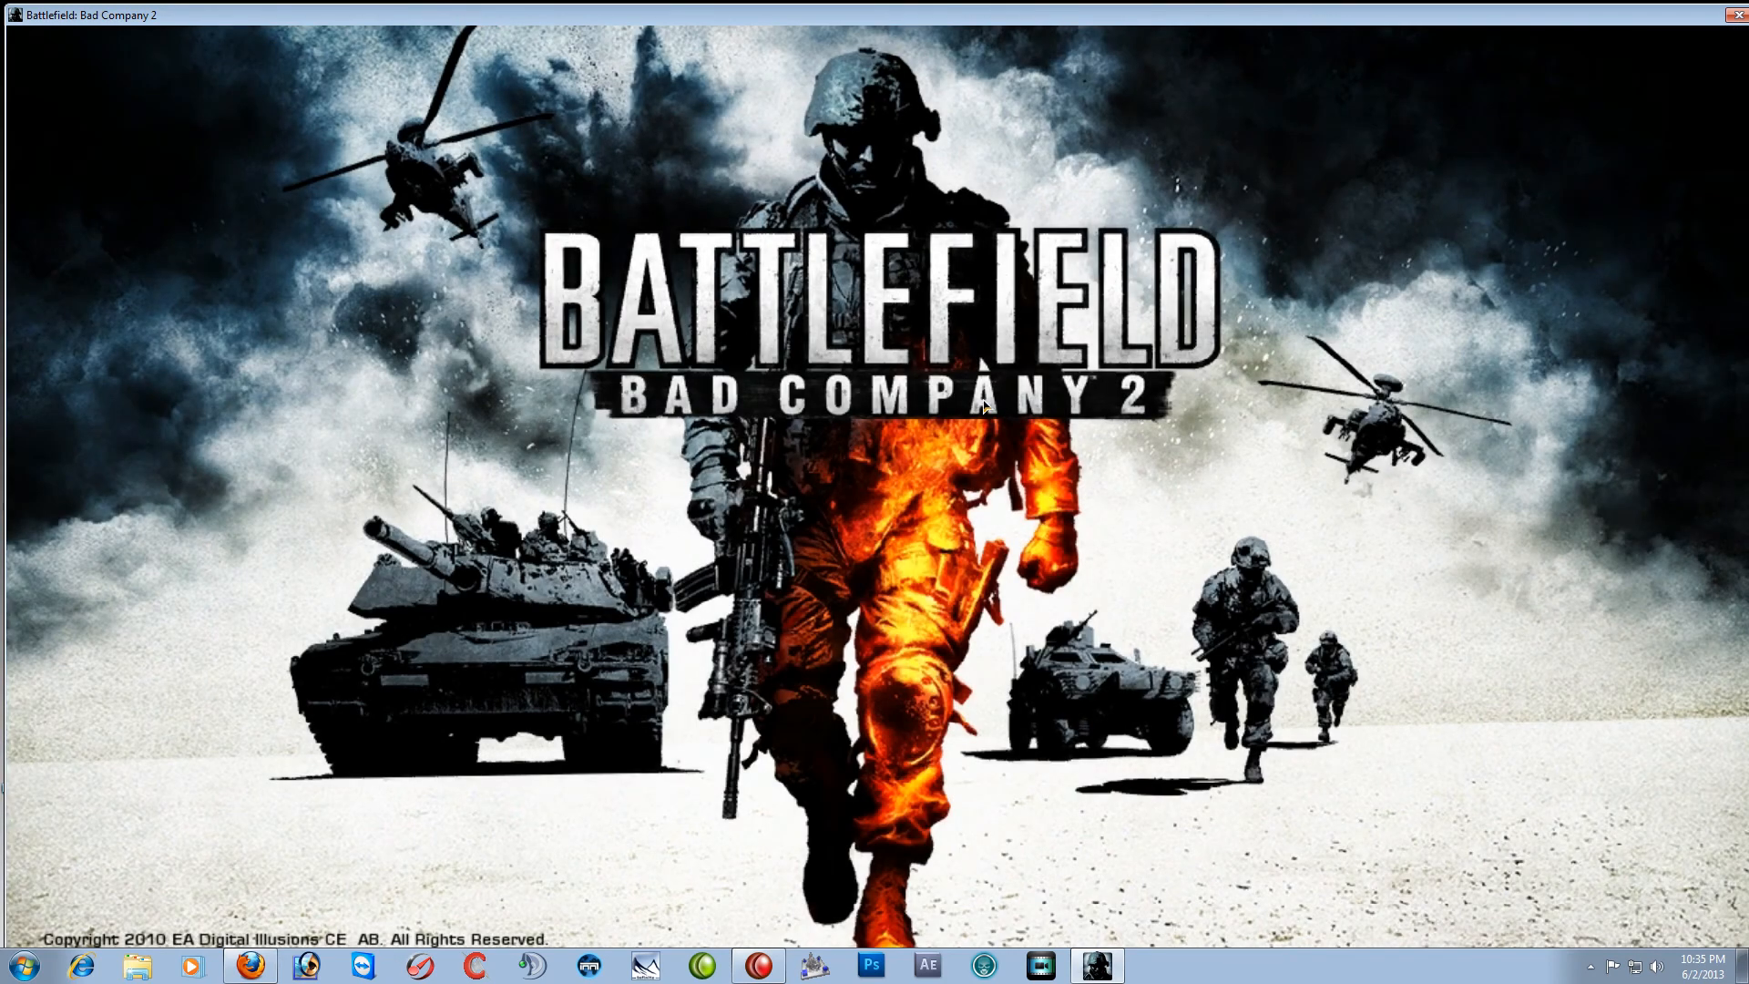